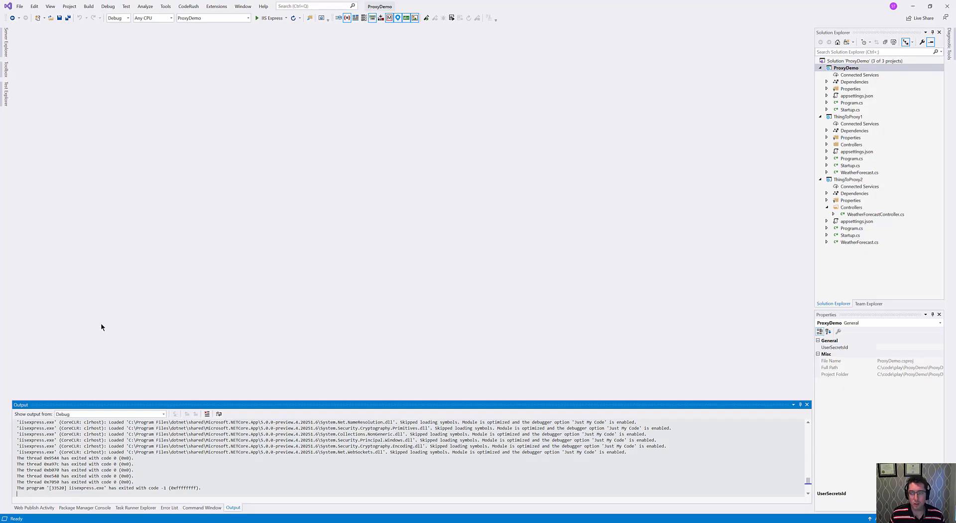
mouse_move(856, 183)
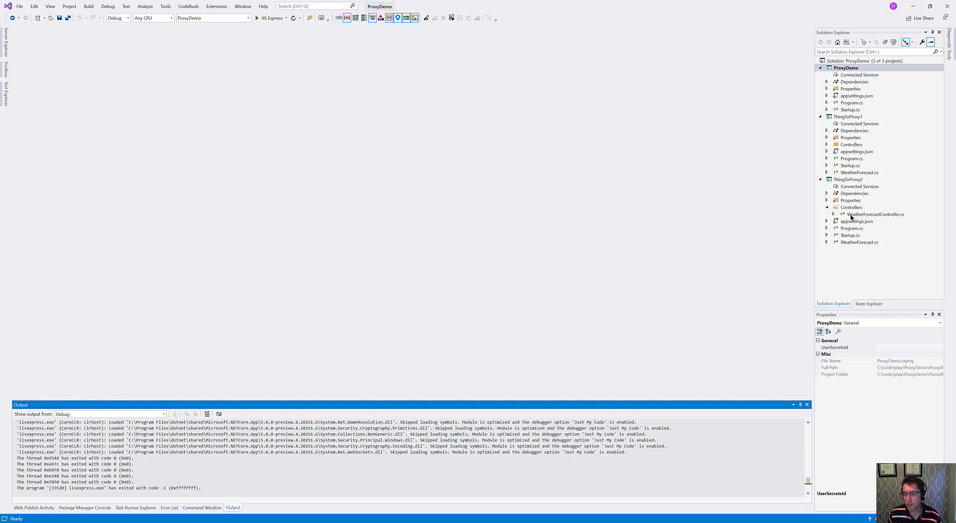
Open WeatherForecastController.cs from the ThingToProxy2 project
double_click(877, 214)
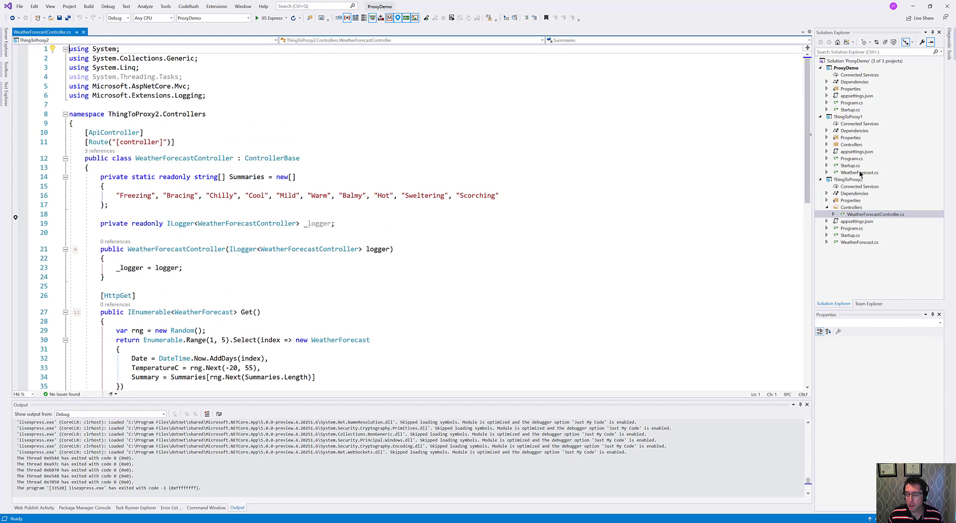
mouse_move(860, 177)
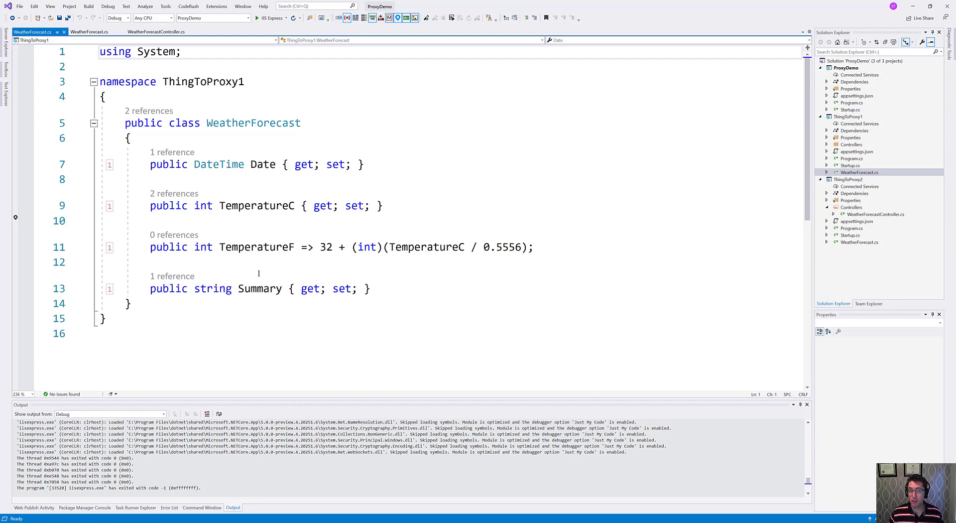
mouse_move(206, 303)
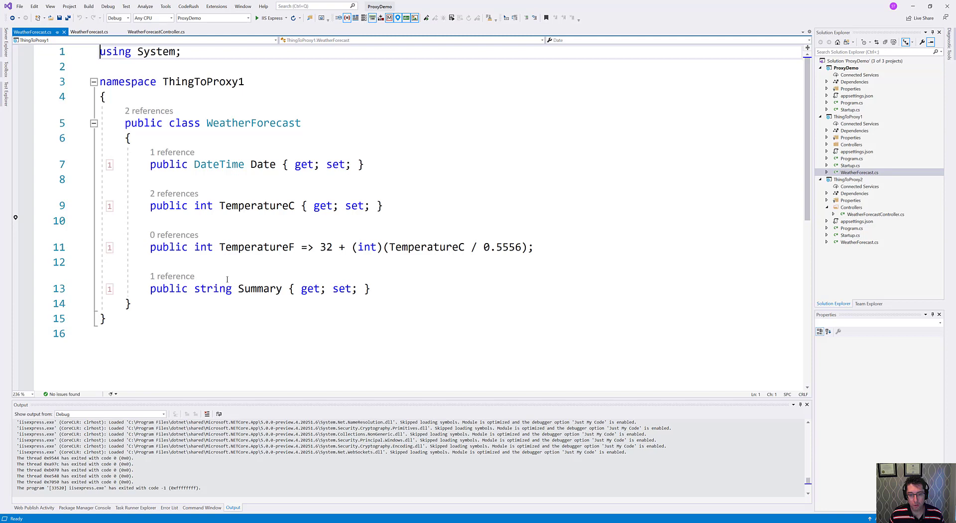
Switch to ThingToProxy2's WeatherForecast.cs, save it, and select the TemperatureK property
click(89, 32)
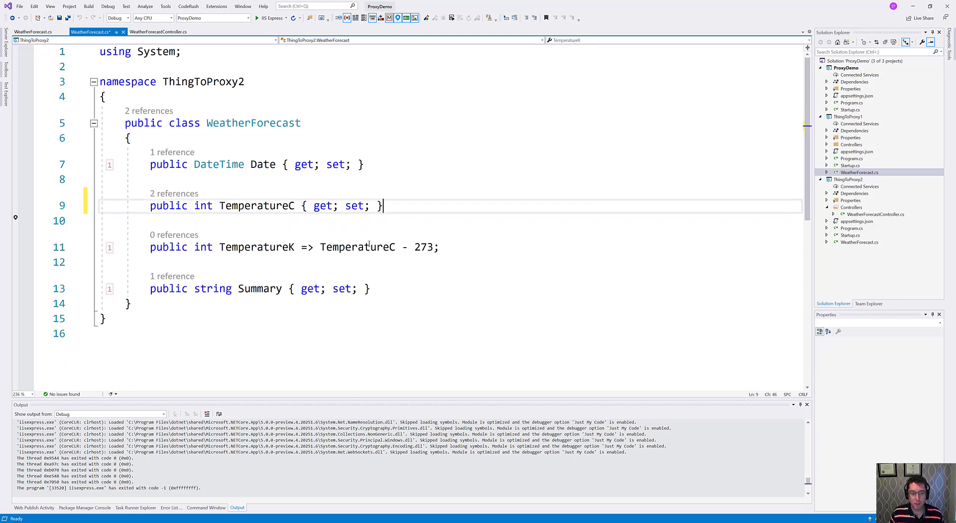
key(ctrl+s)
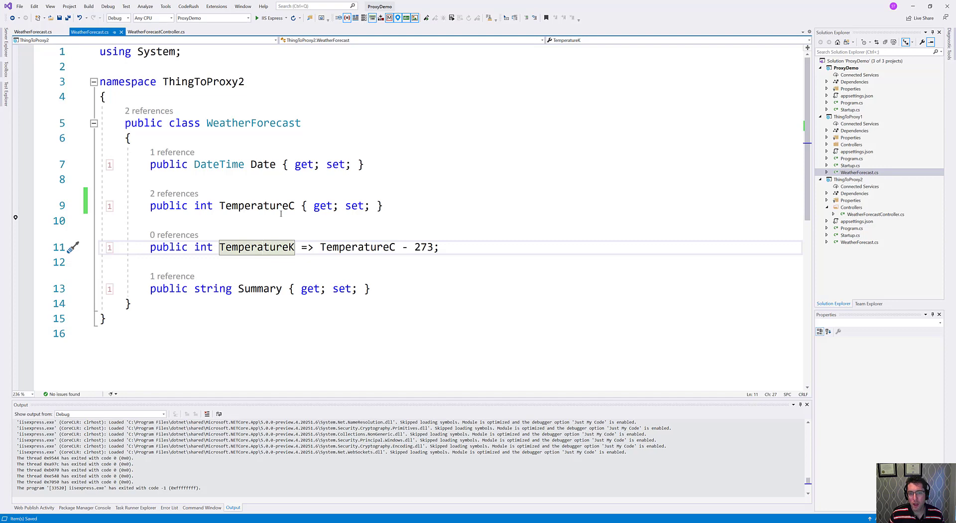
click(263, 247)
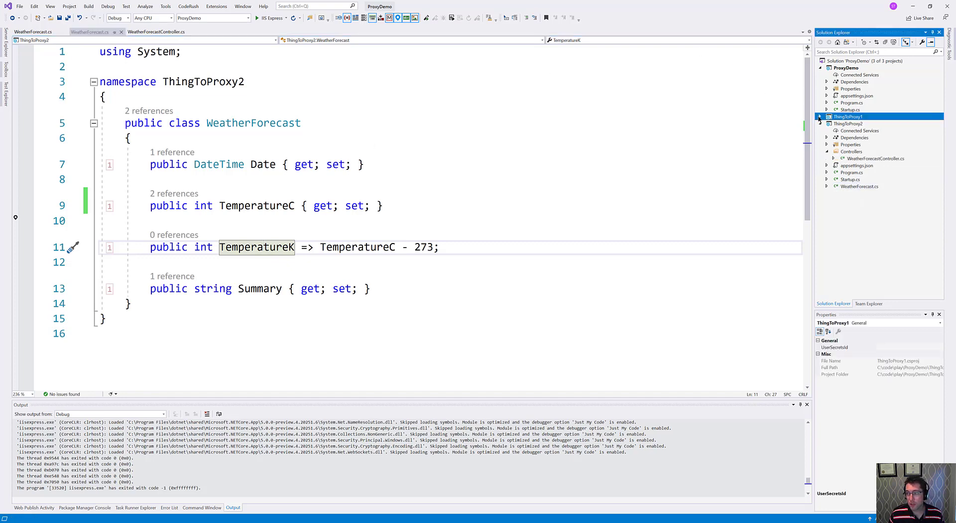
Collapse ThingToProxy2 in Solution Explorer and open ProxyDemo's Startup.cs
click(820, 117)
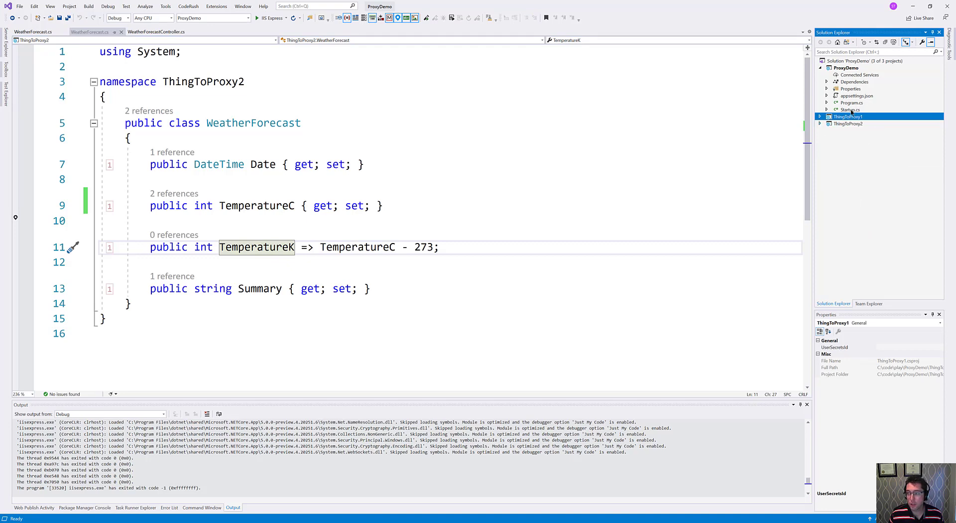
double_click(850, 110)
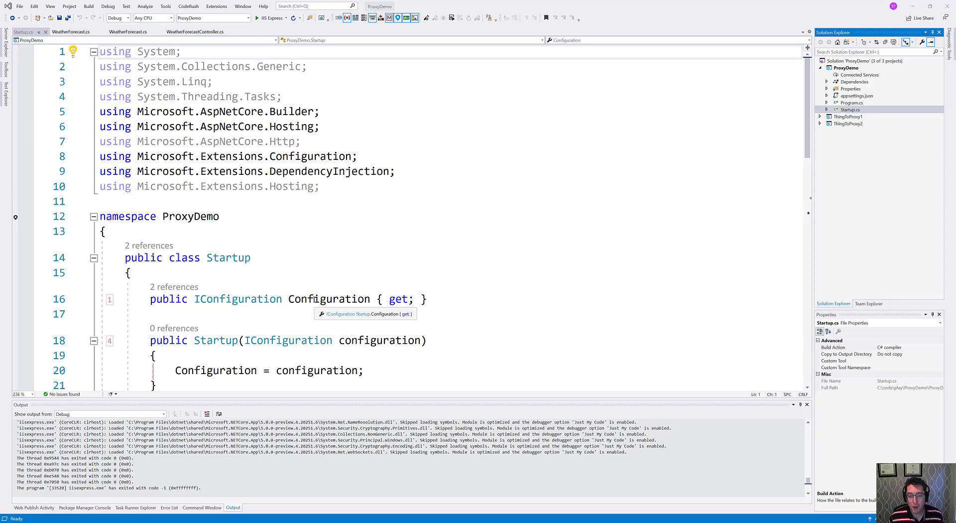
Highlight the GetSection("ReverseProxy") and MapReverseProxy calls, then open ProxyDemo's appsettings.json
scroll(down, 3)
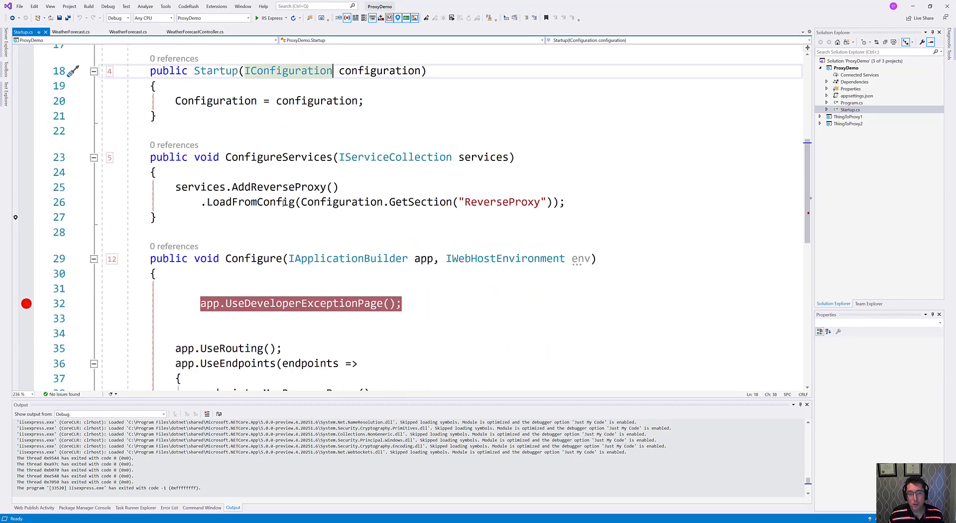
mouse_move(241, 202)
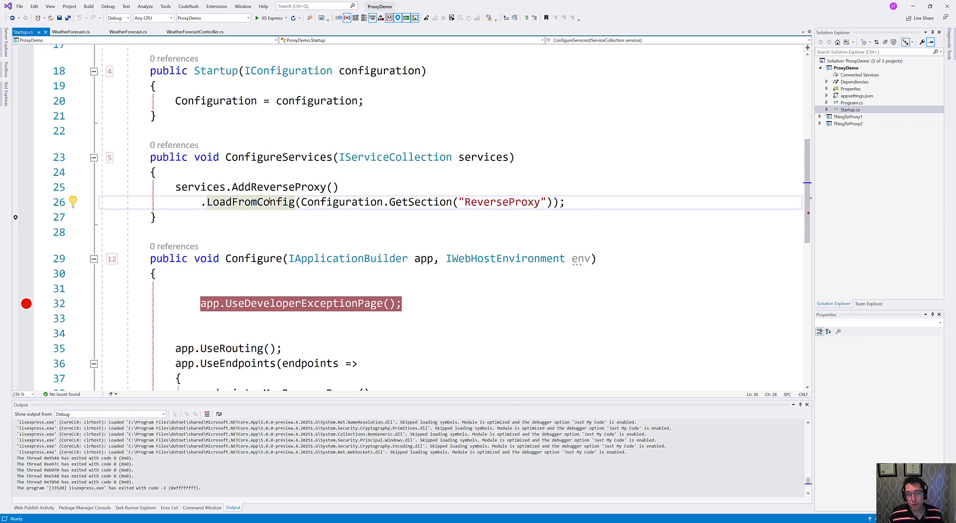
double_click(307, 202)
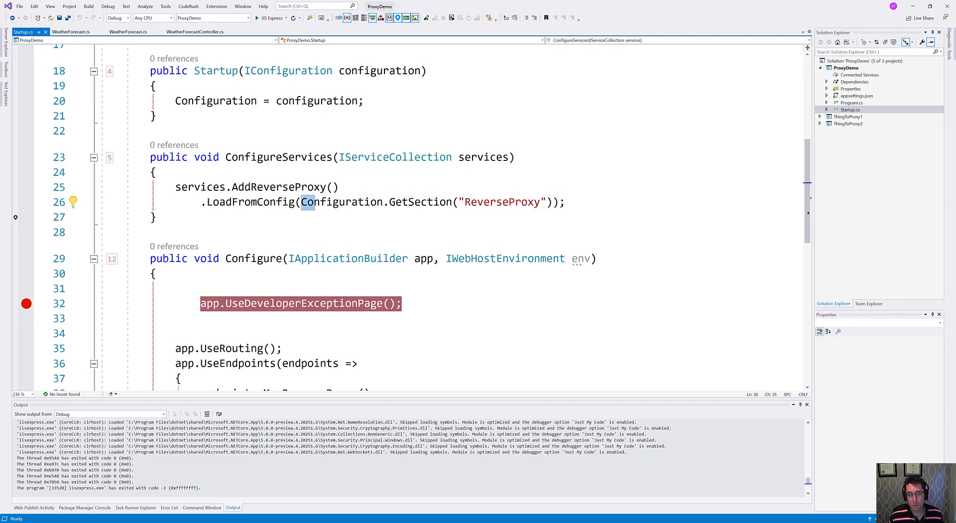
drag(302, 202, 548, 202)
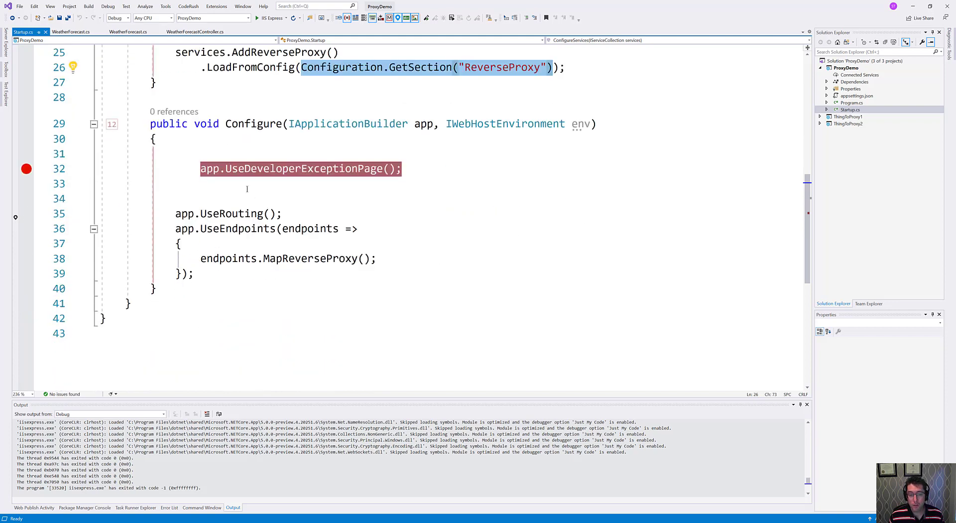
click(247, 183)
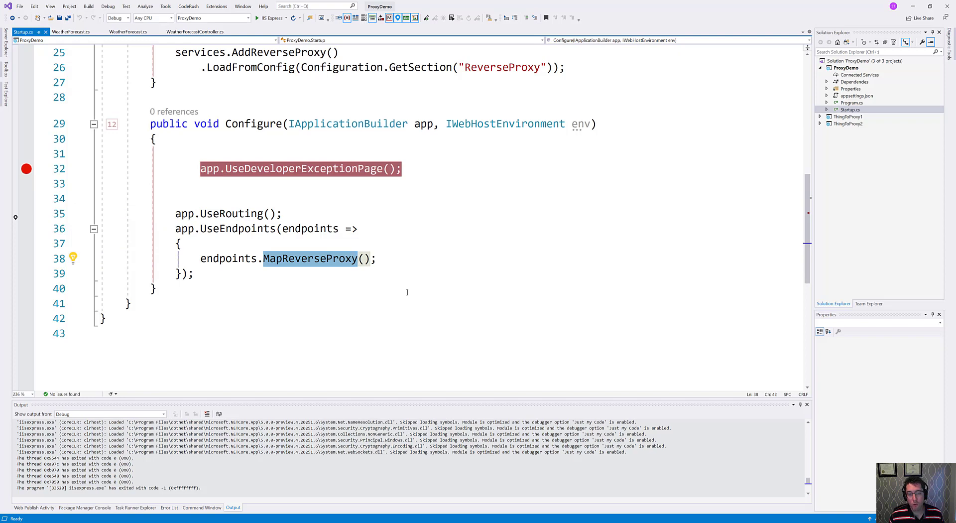
mouse_move(310, 258)
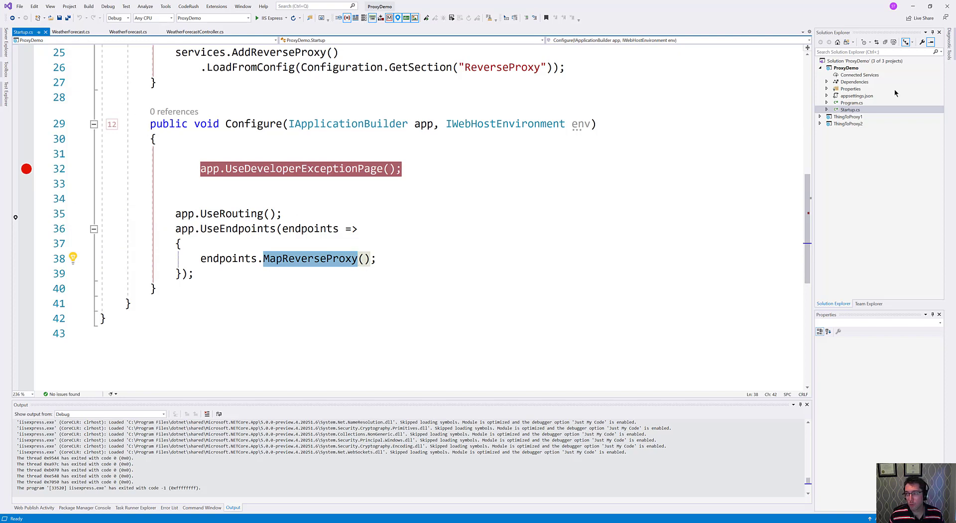
click(858, 95)
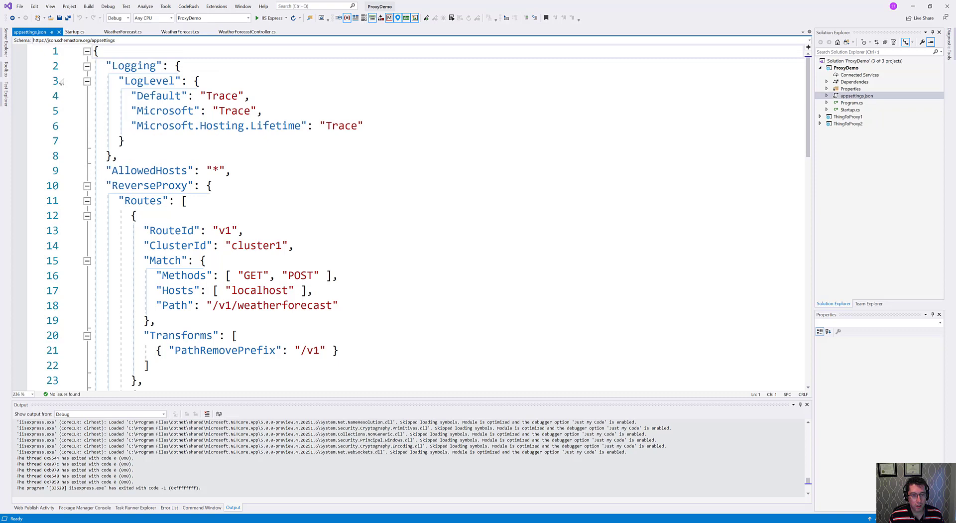
Collapse the Logging block, then select the first RouteId and the /v2/weatherforecast path
click(86, 66)
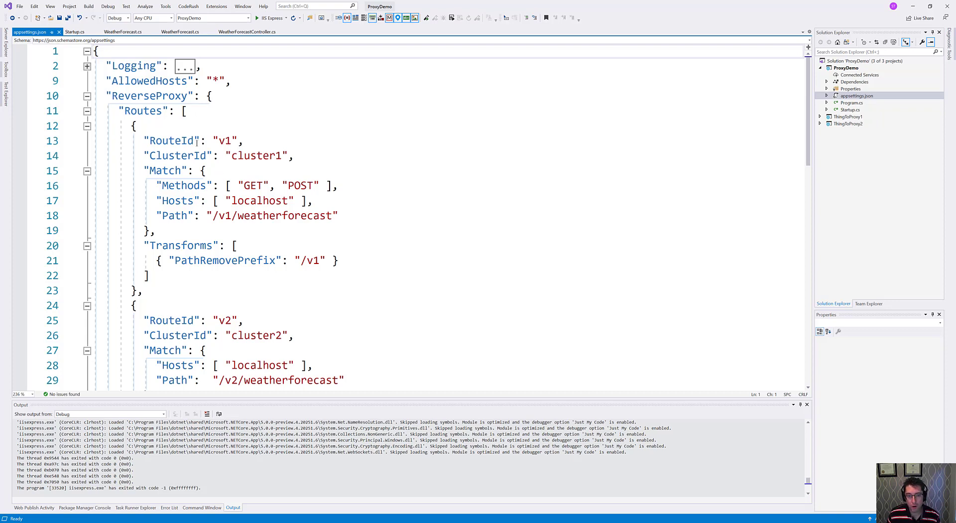
double_click(224, 141)
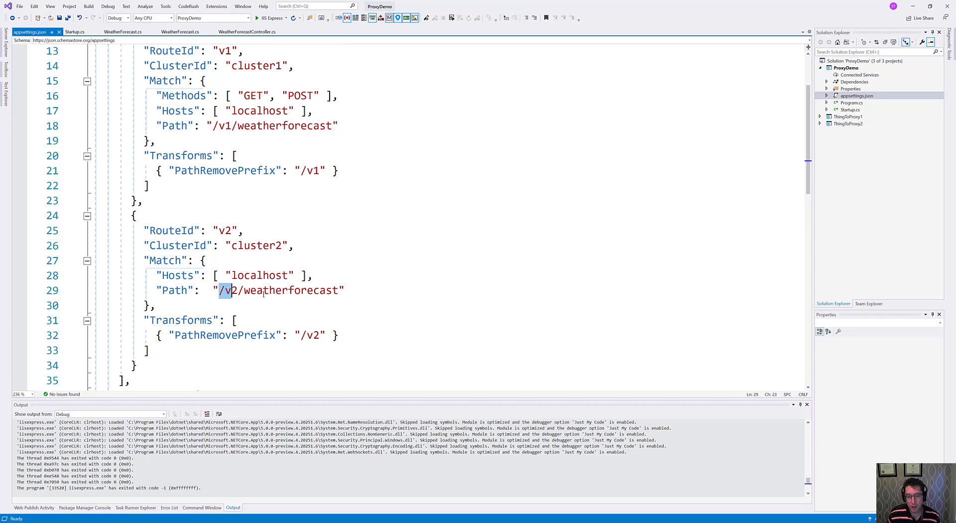
drag(223, 290, 341, 291)
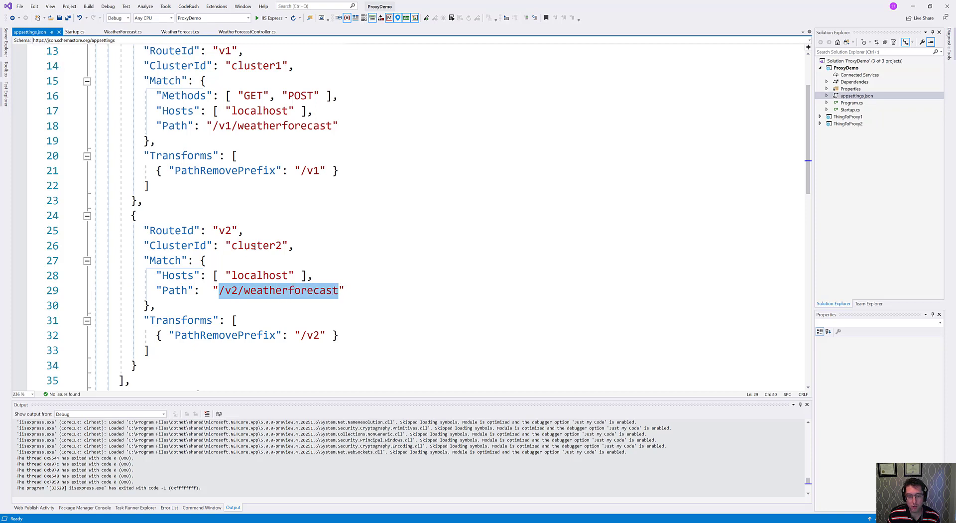
double_click(256, 245)
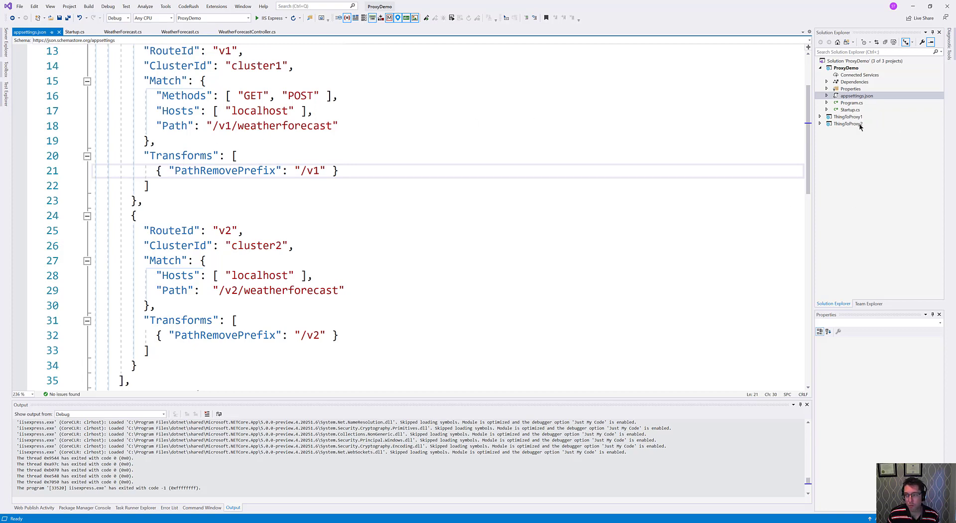
click(276, 171)
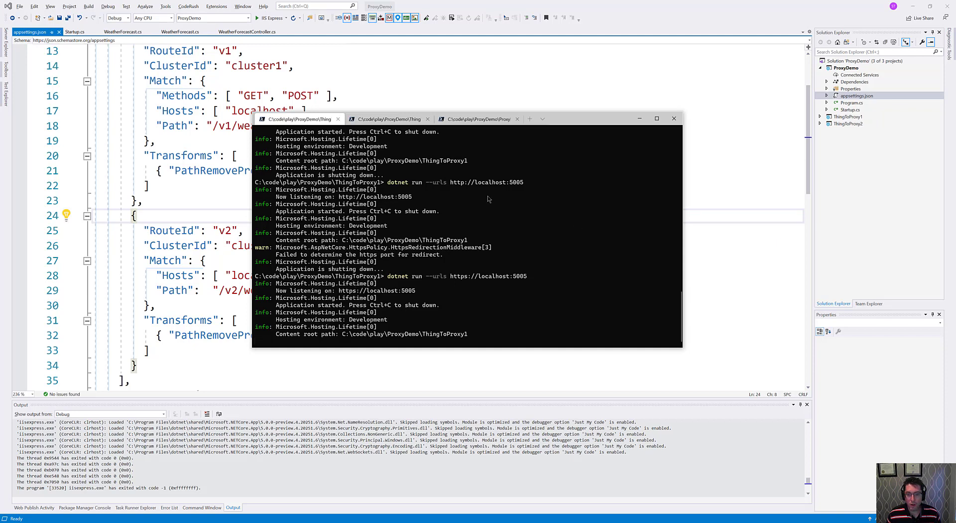
mouse_move(394, 286)
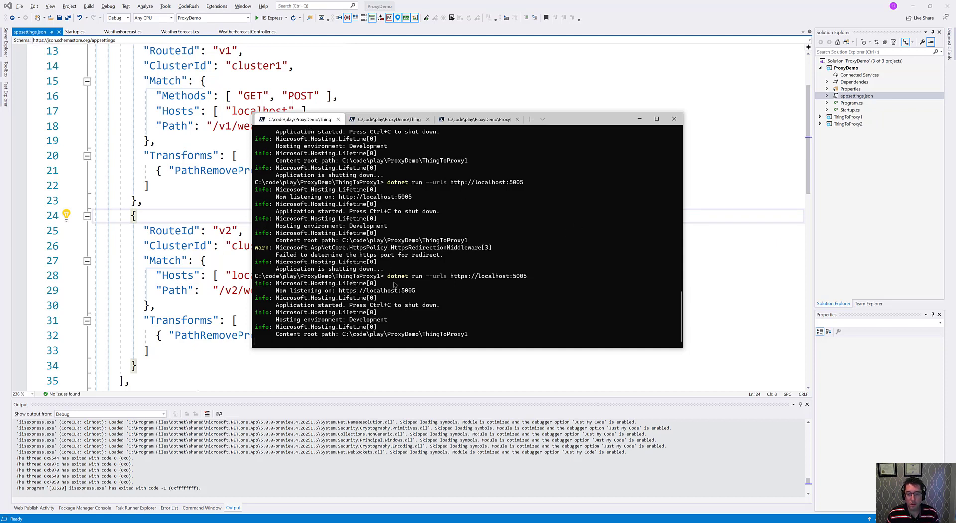
mouse_move(418, 276)
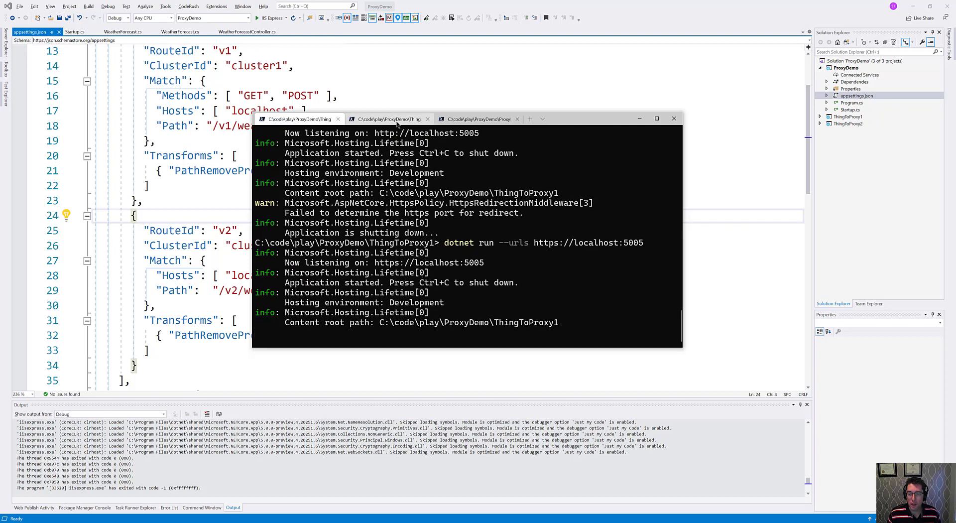
click(389, 118)
text(clear)
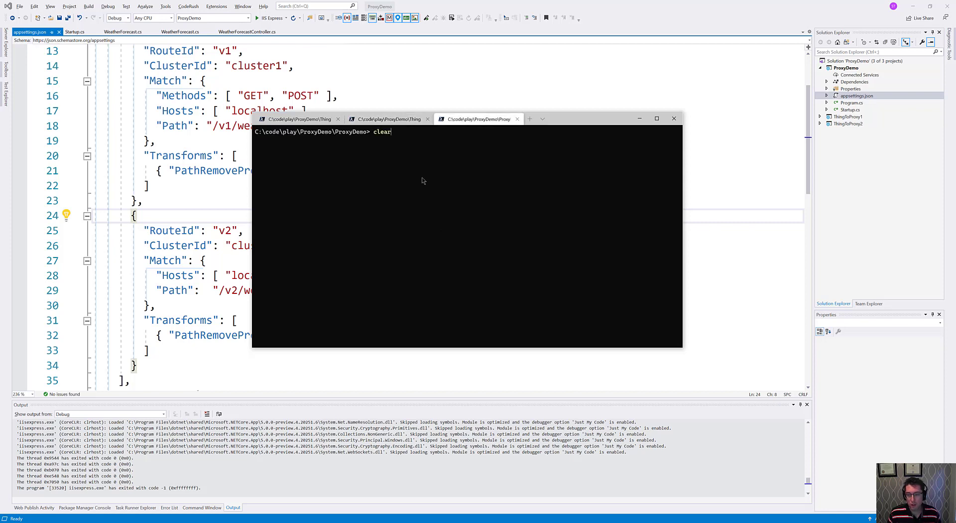
text(dotnet run --urls https://localhost:5007)
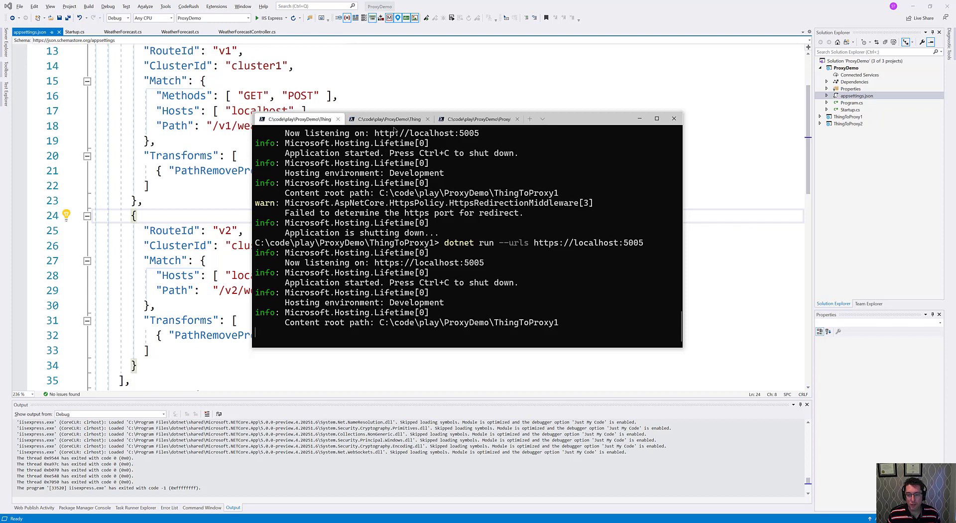
Return to the ProxyDemo terminal and check the startup log for cluster1, cluster2, v1 and v2
click(478, 119)
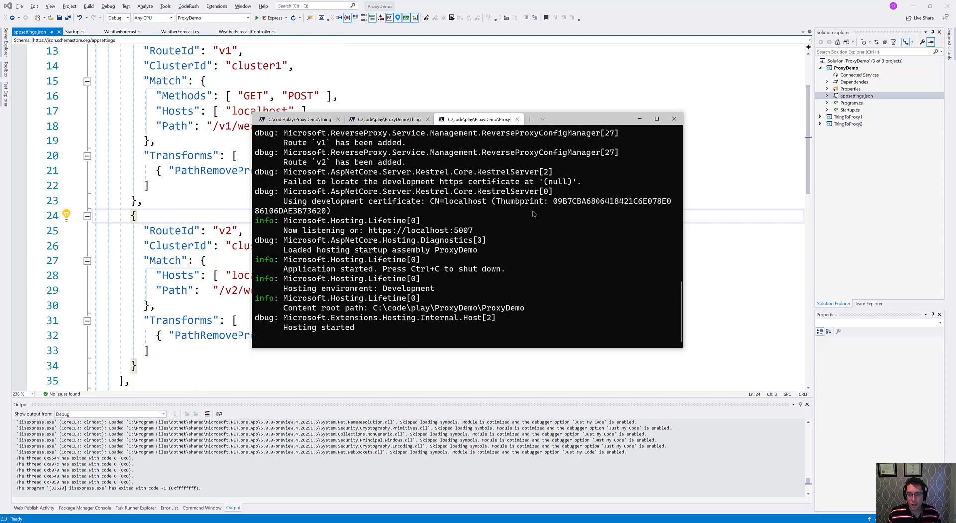
mouse_move(366, 213)
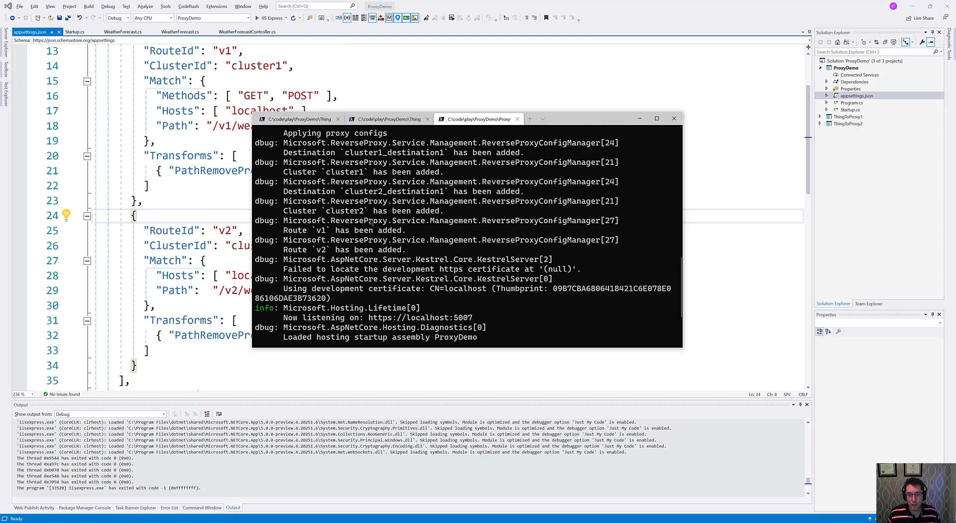
double_click(344, 229)
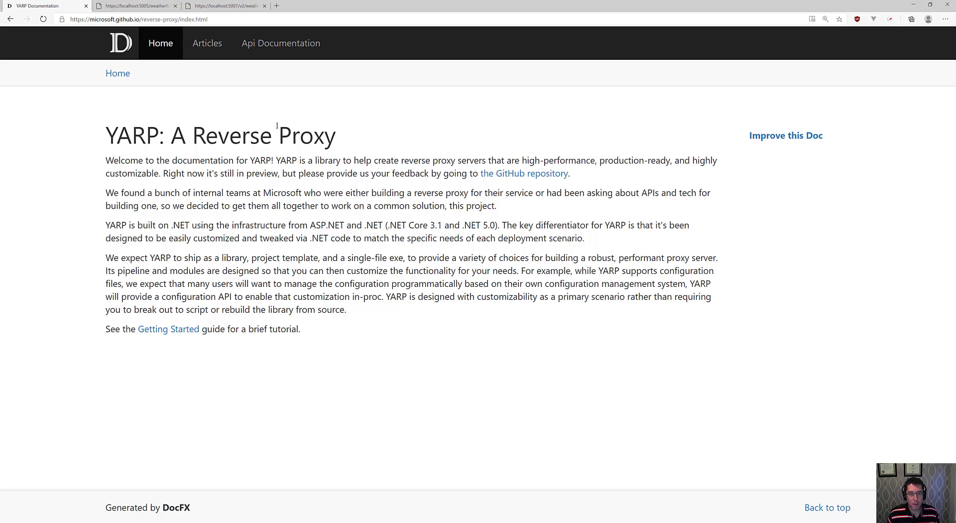
View the proxied localhost:5007/v1/weatherforecast response and select the temperatureF field
click(226, 5)
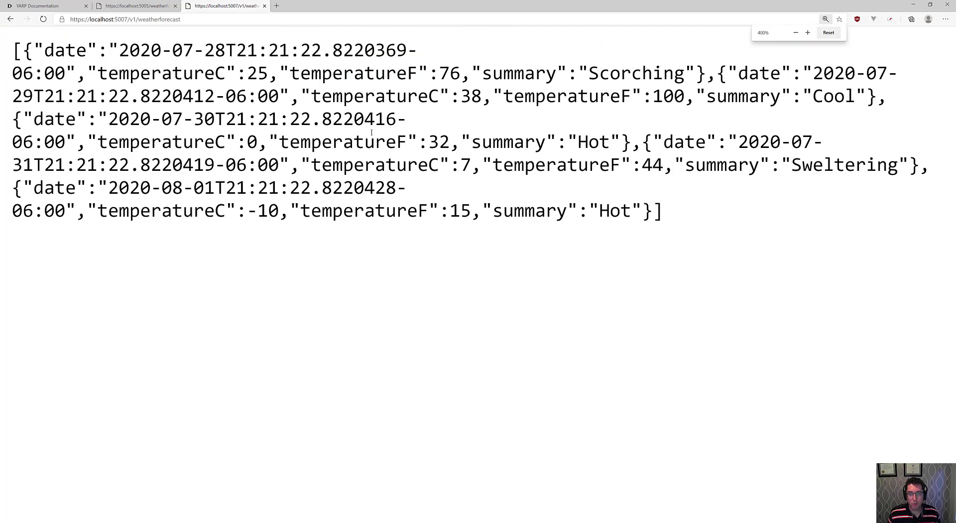
double_click(353, 73)
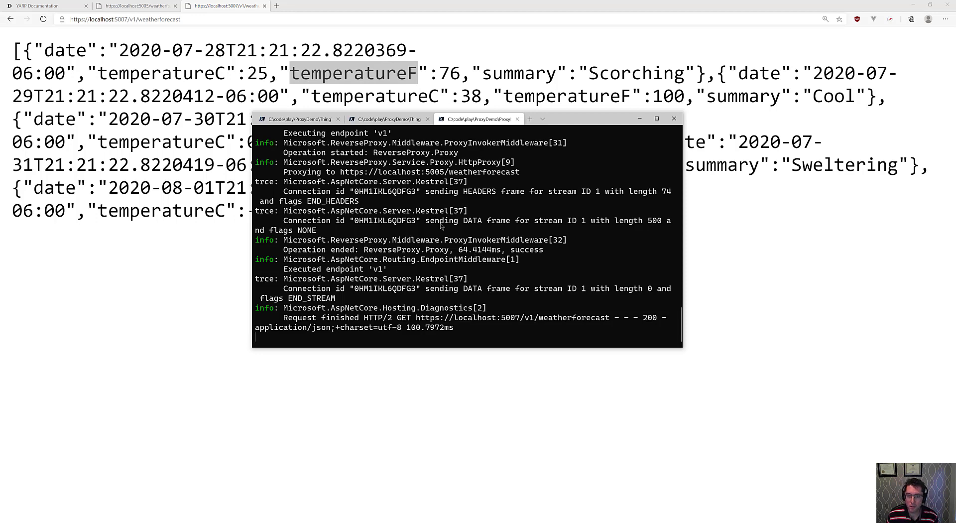
scroll(down, 3)
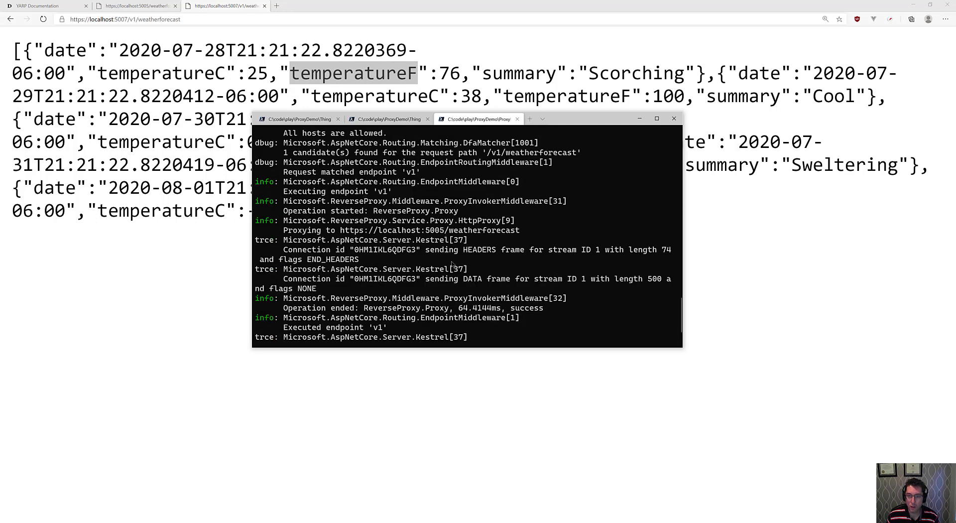
scroll(down, 3)
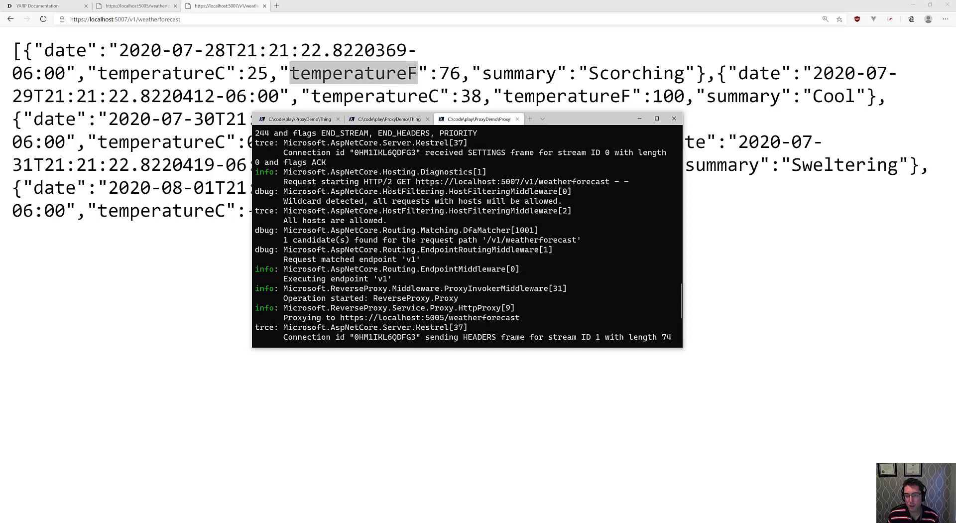
mouse_move(530, 190)
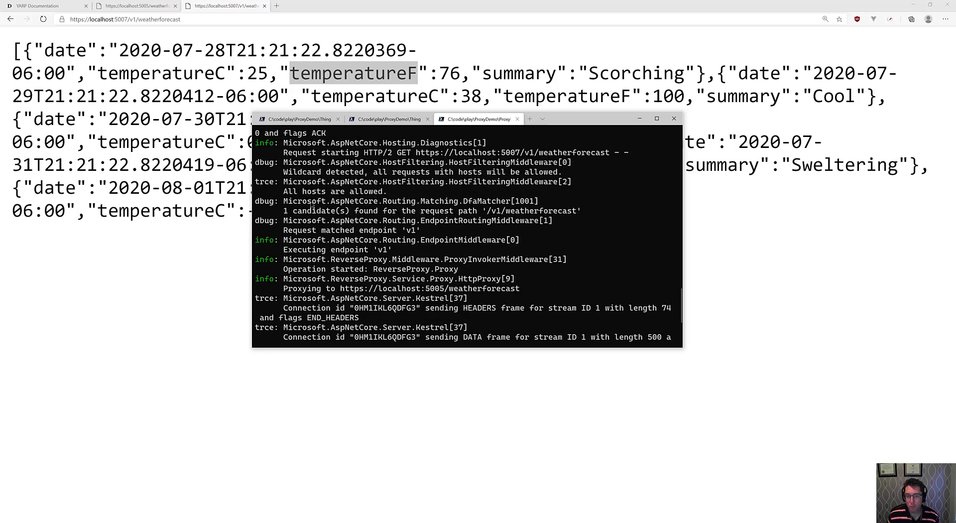
mouse_move(332, 247)
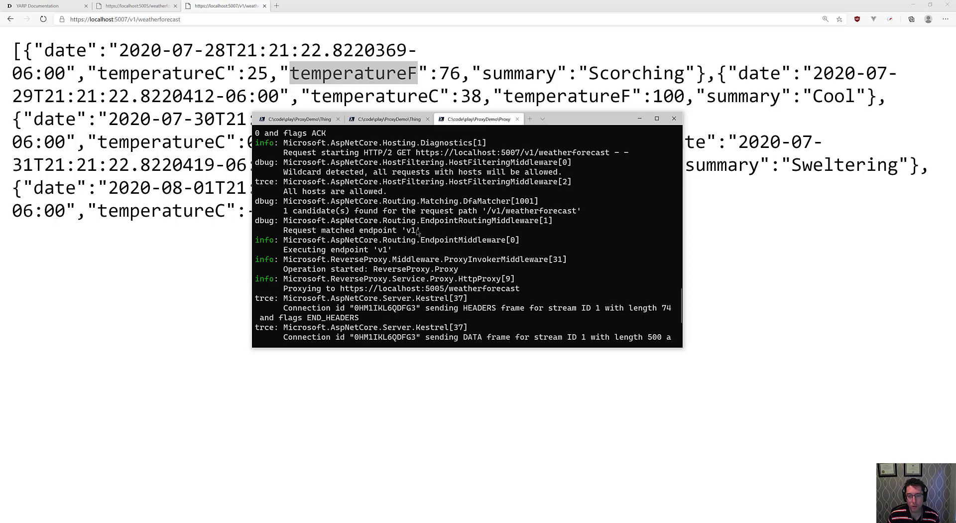
mouse_move(412, 231)
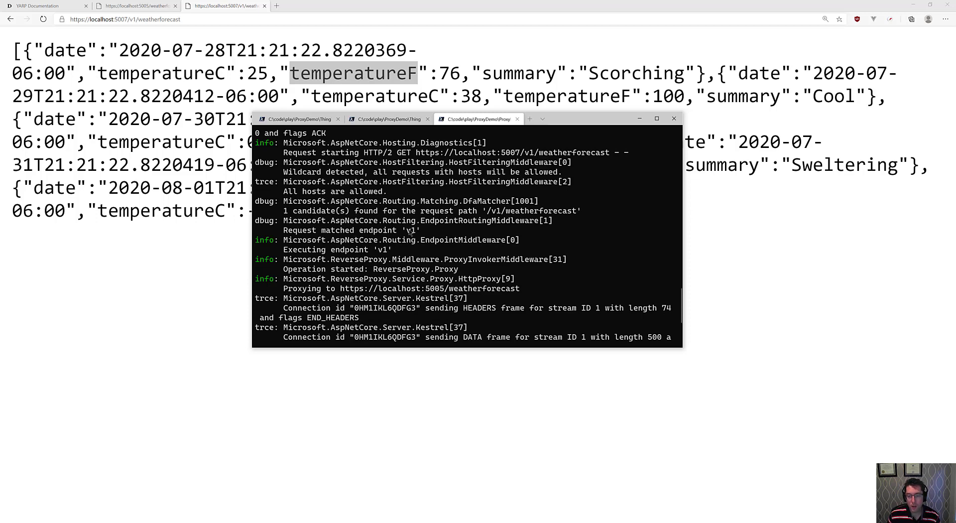
double_click(381, 250)
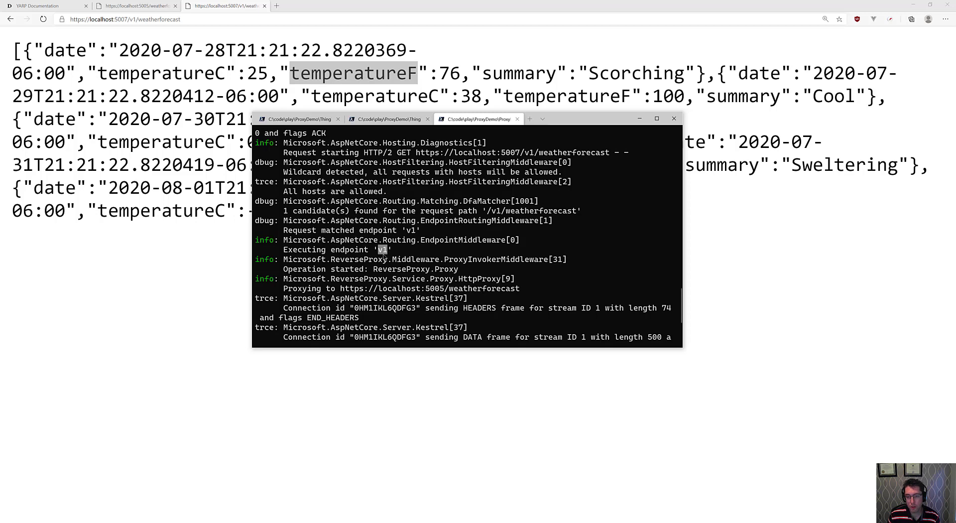
scroll(down, 3)
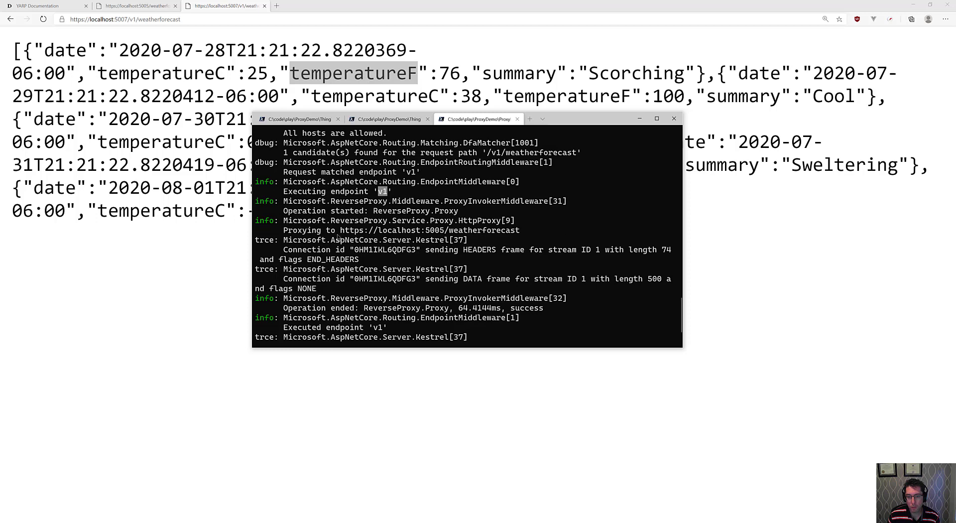
double_click(429, 229)
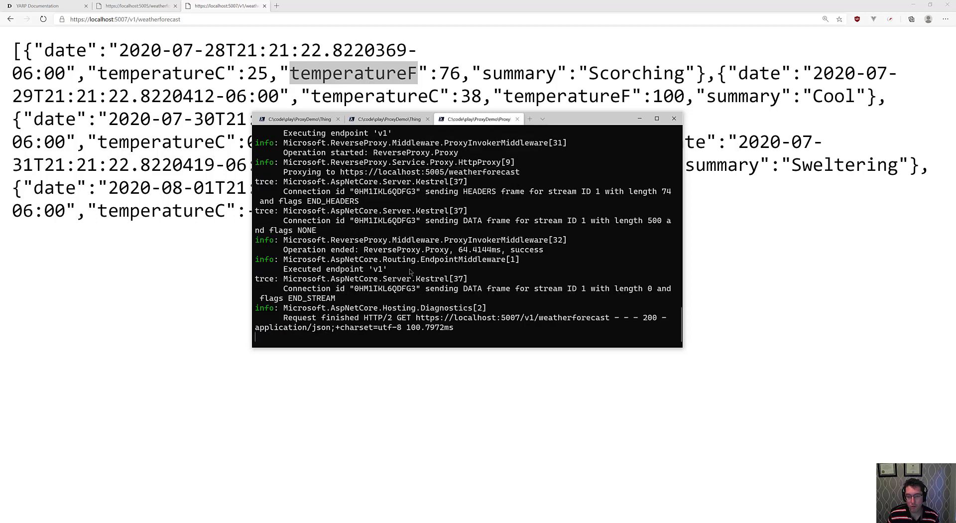
mouse_move(418, 336)
text(2)
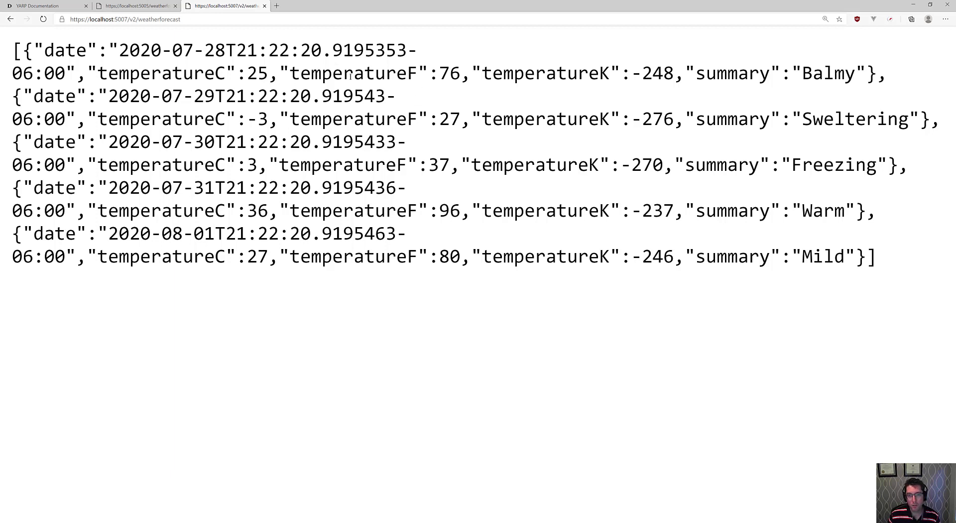
Highlight fields, starting with temperatureF, in the proxied /v2/weatherforecast JSON
double_click(352, 73)
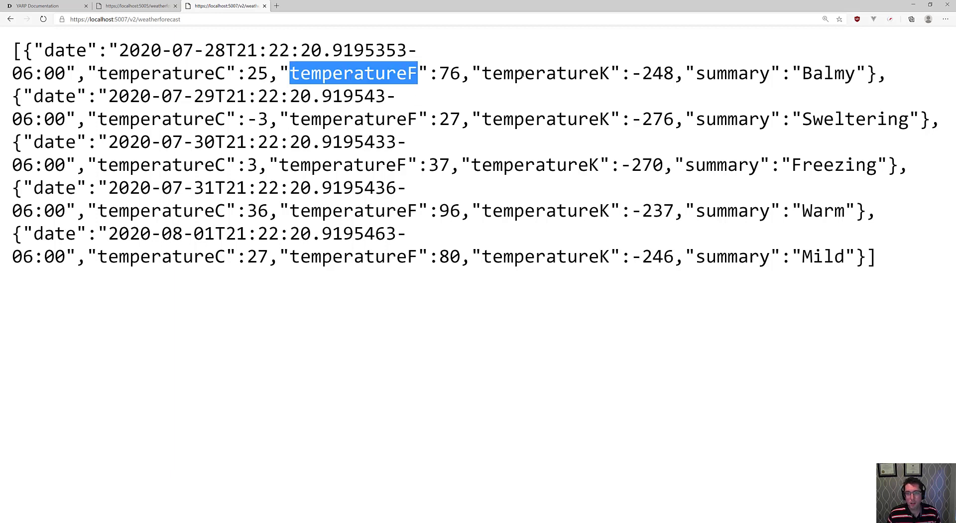
click(552, 73)
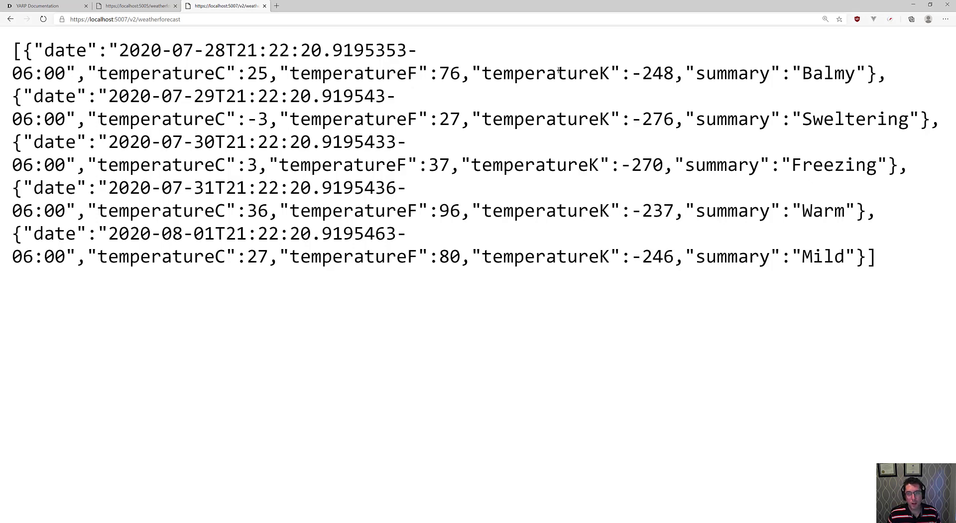
double_click(544, 119)
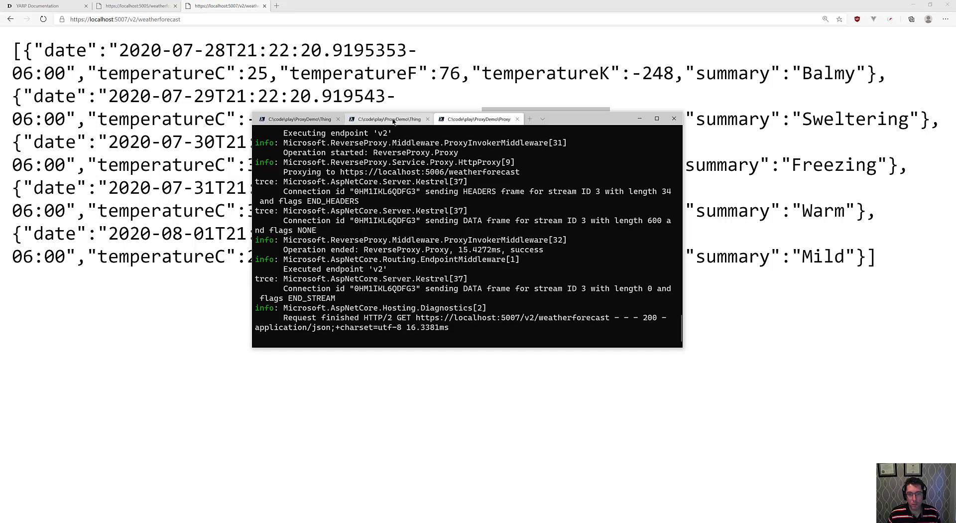
click(388, 119)
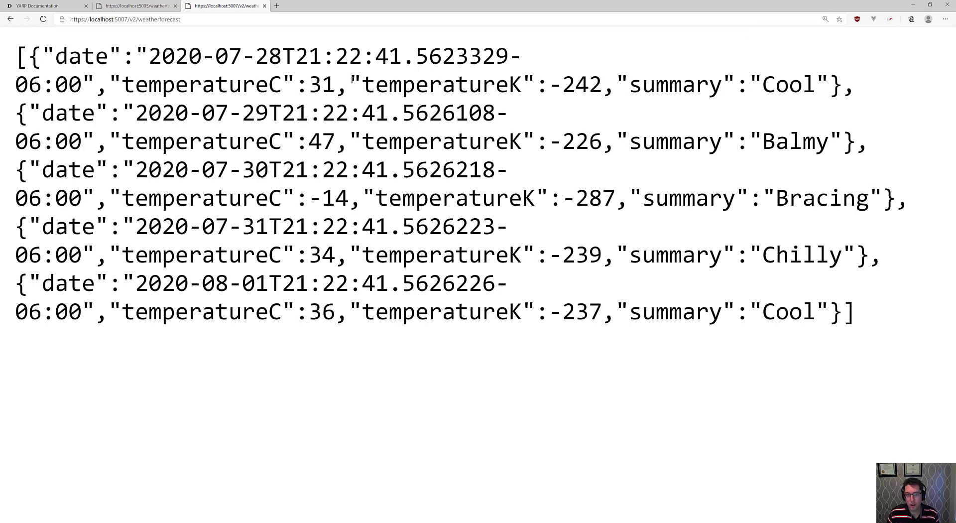
double_click(440, 85)
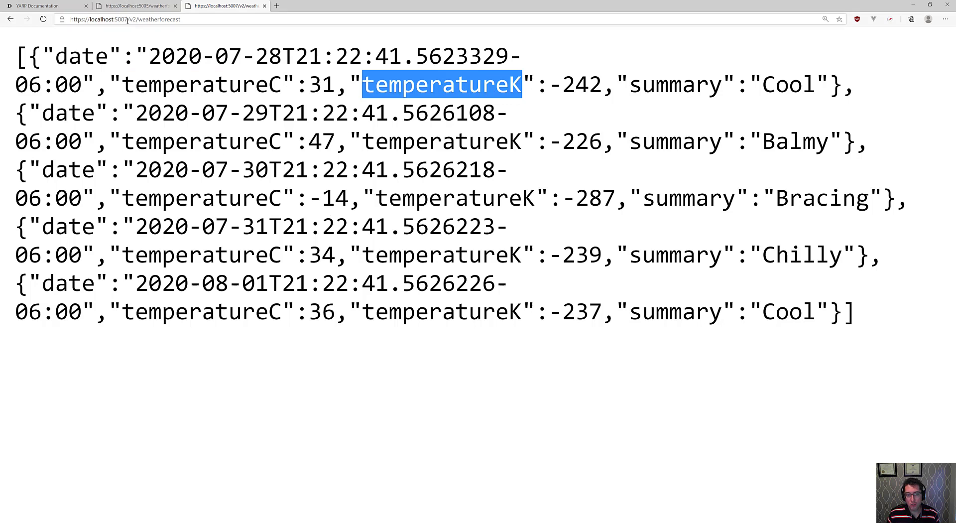
mouse_move(85, 19)
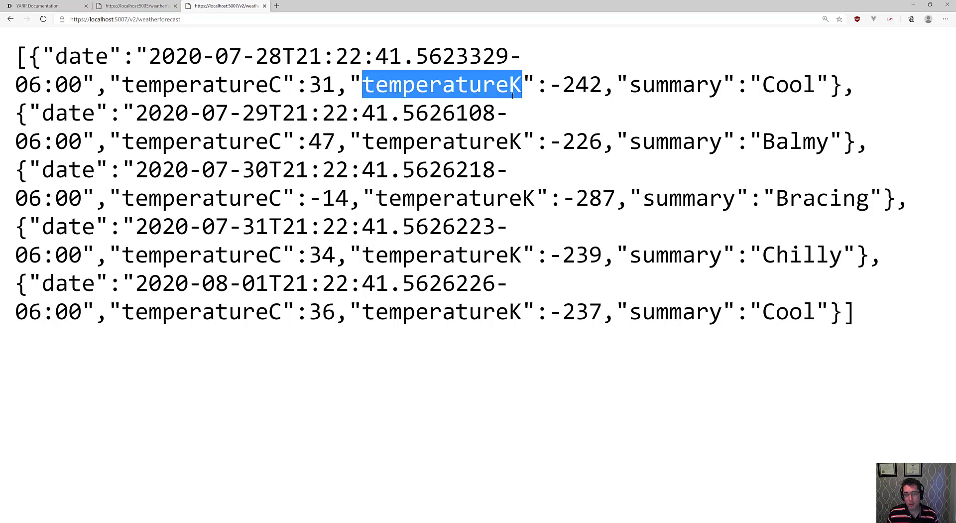
click(491, 142)
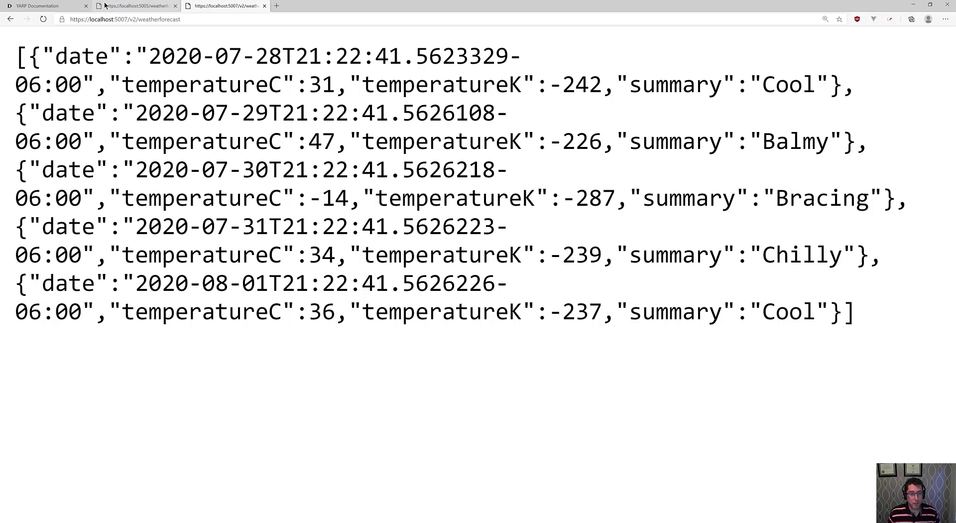
mouse_move(38, 5)
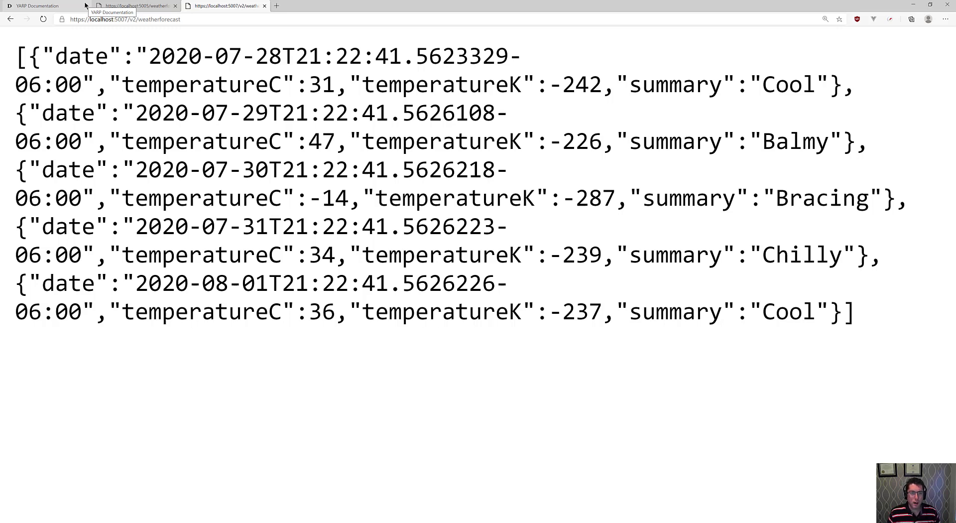
Return to the YARP Documentation tab and open its Api Documentation page
click(36, 6)
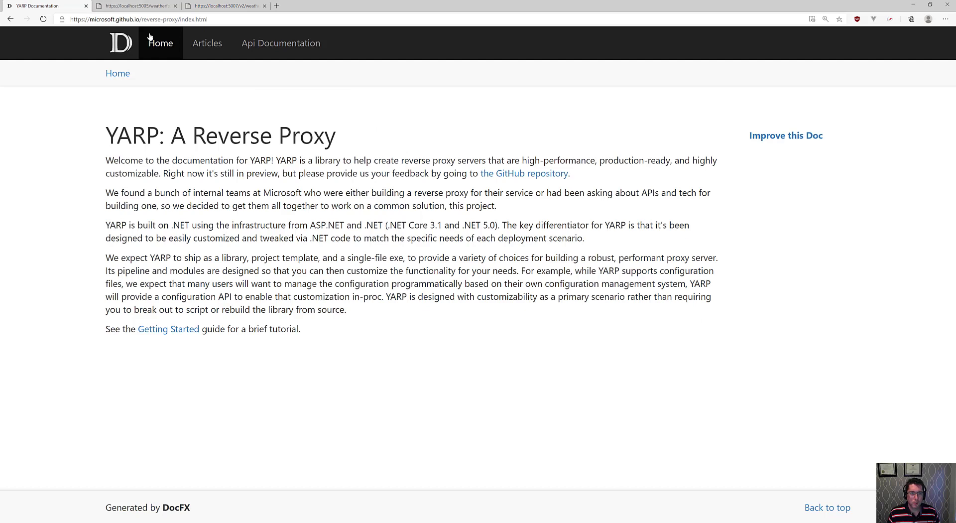
click(139, 18)
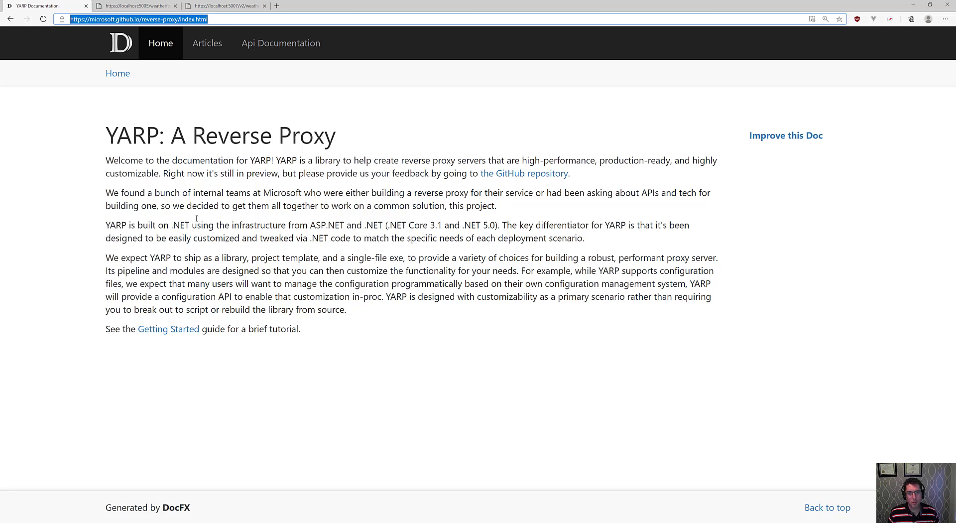
click(280, 43)
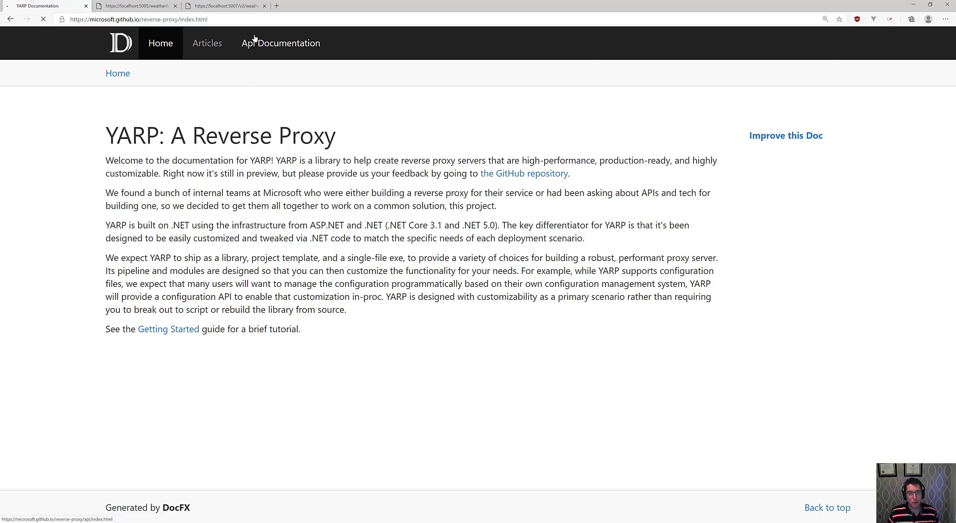
click(281, 43)
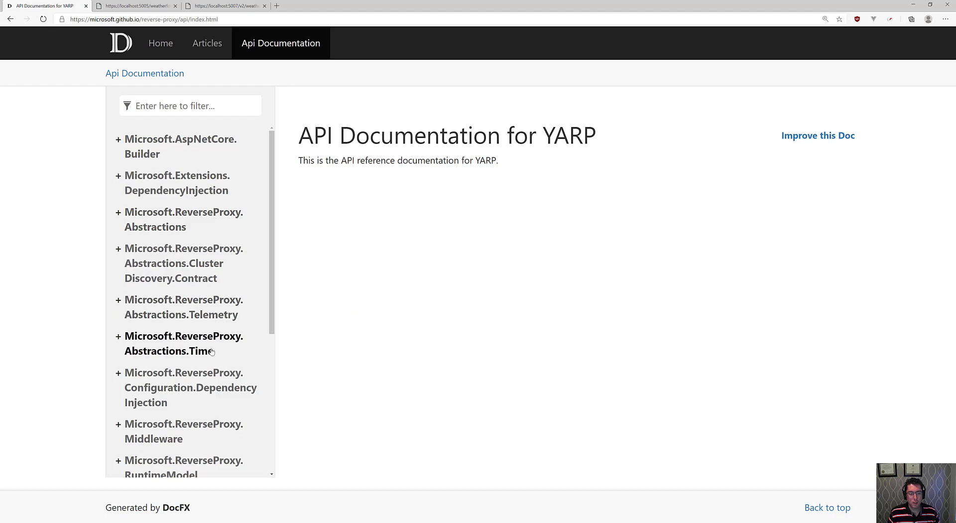
Go to the YARP docs Articles section listing Getting Started, CORS, Session Affinity and Transforms
scroll(down, 3)
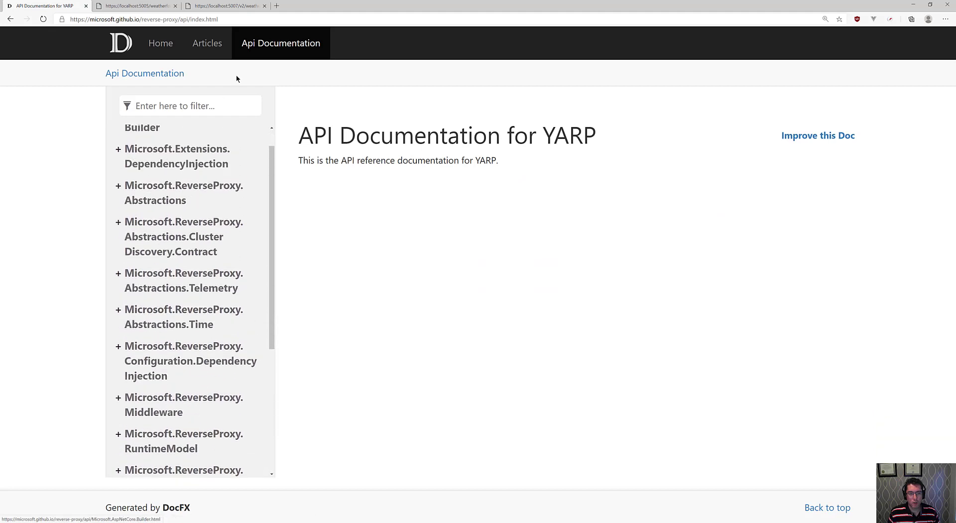
click(207, 43)
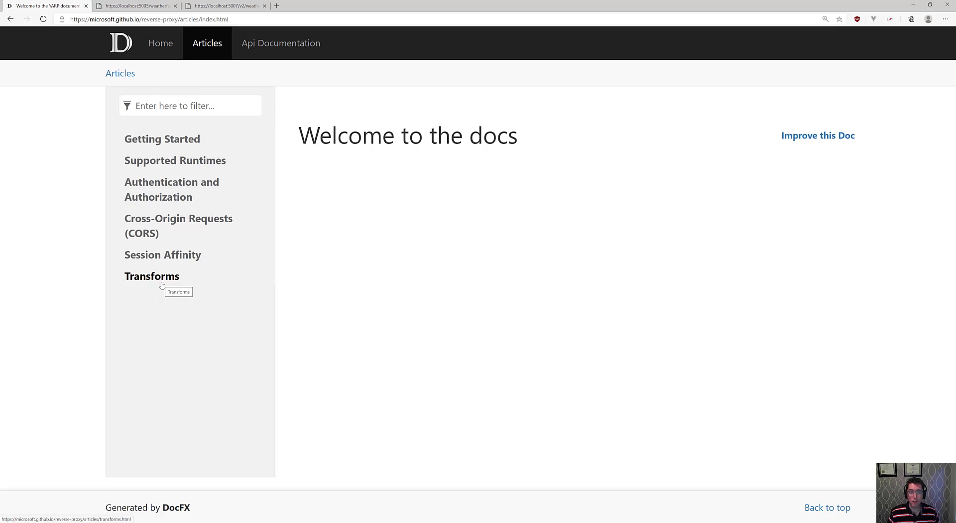
mouse_move(44, 353)
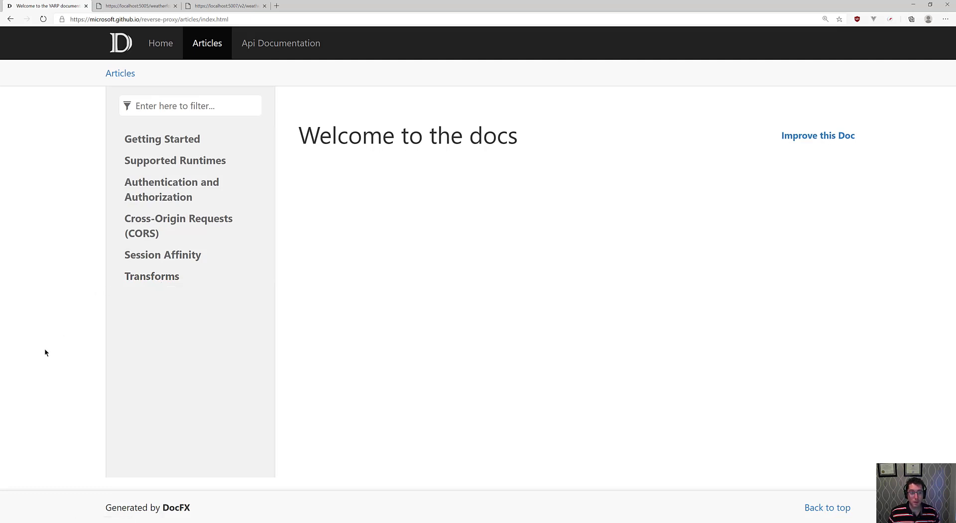